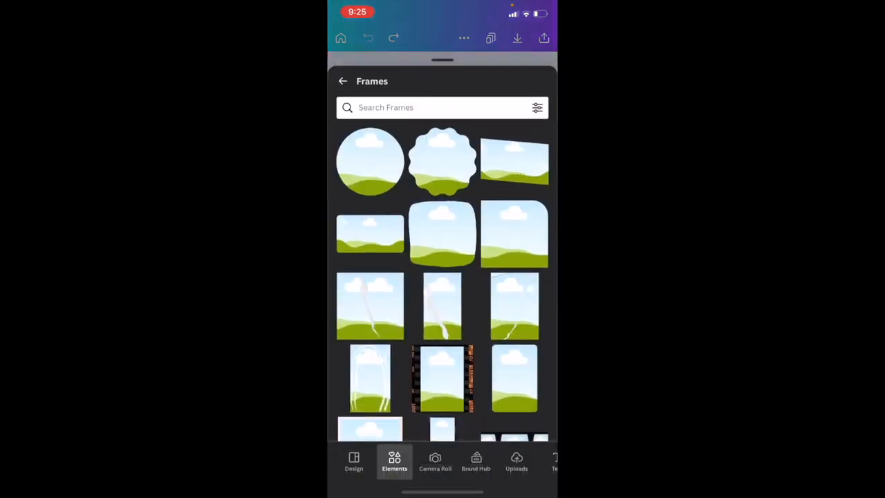
Go back from the Frames collection to the main Elements library.
click(342, 81)
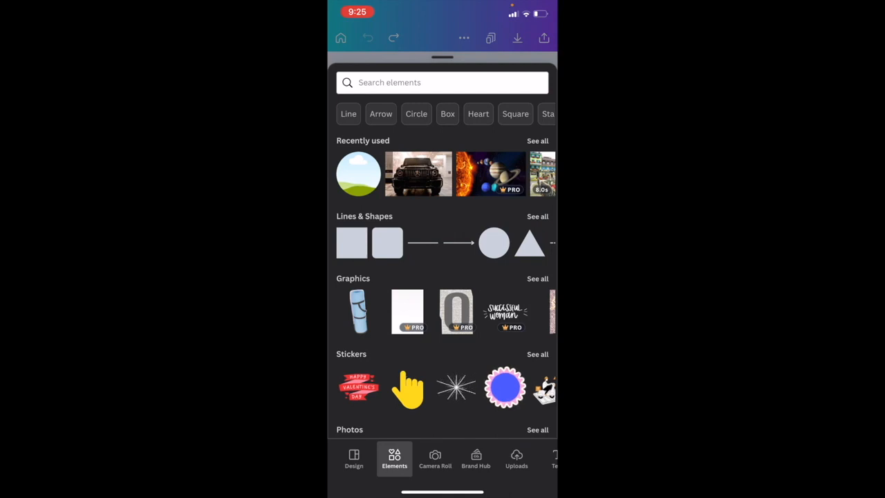
Search elements for 'laptop' and add the hands-typing-on-laptop photo to the page.
click(443, 83)
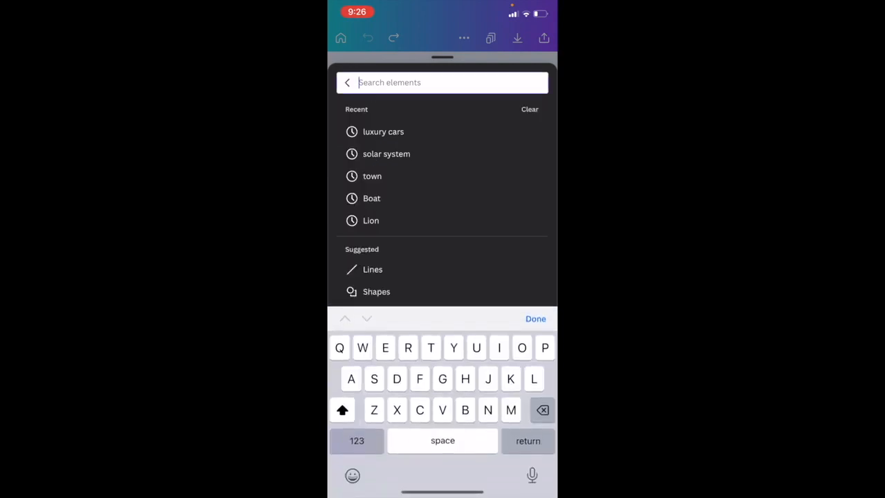
text(La)
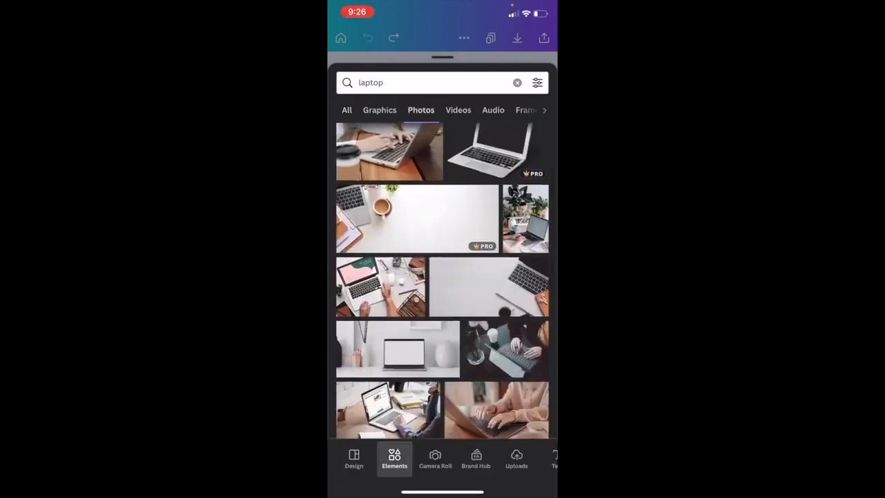
click(496, 410)
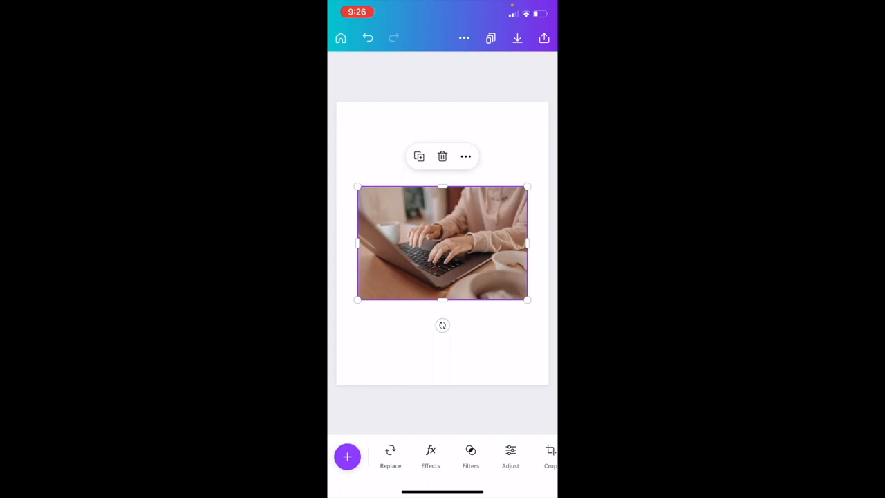
Open the Flip options from the photo's bottom toolbar.
scroll(left, 3)
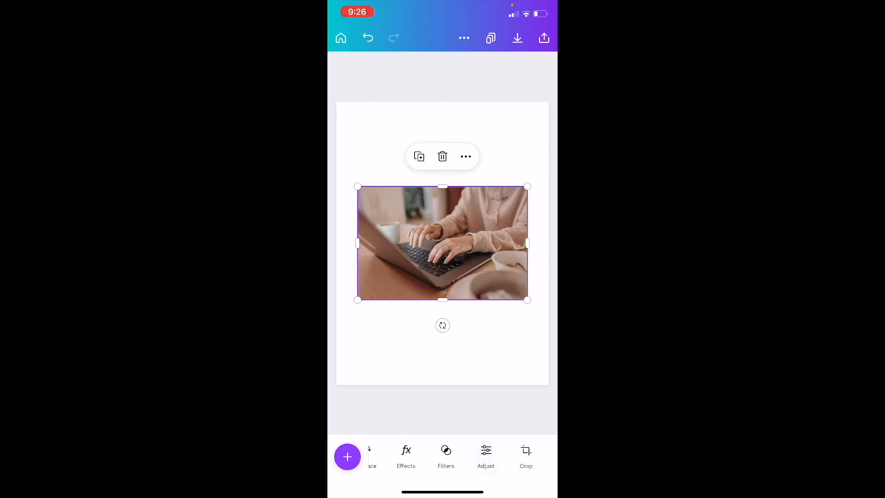
scroll(left, 3)
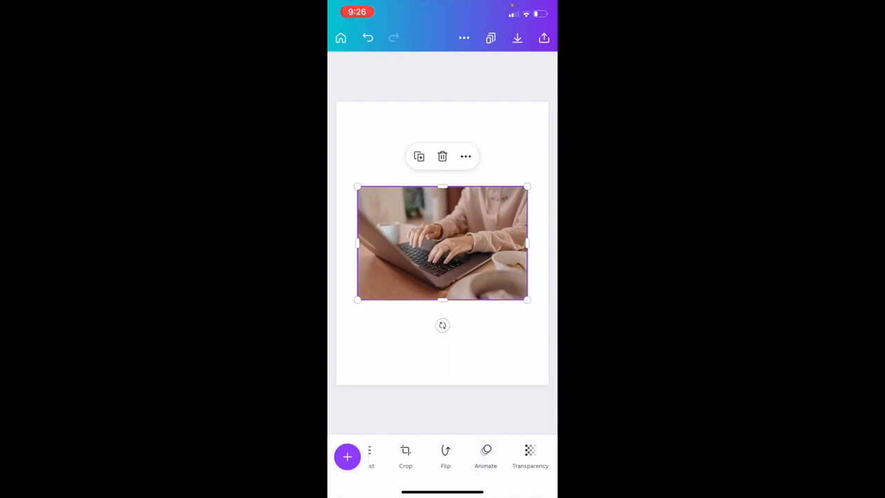
click(445, 456)
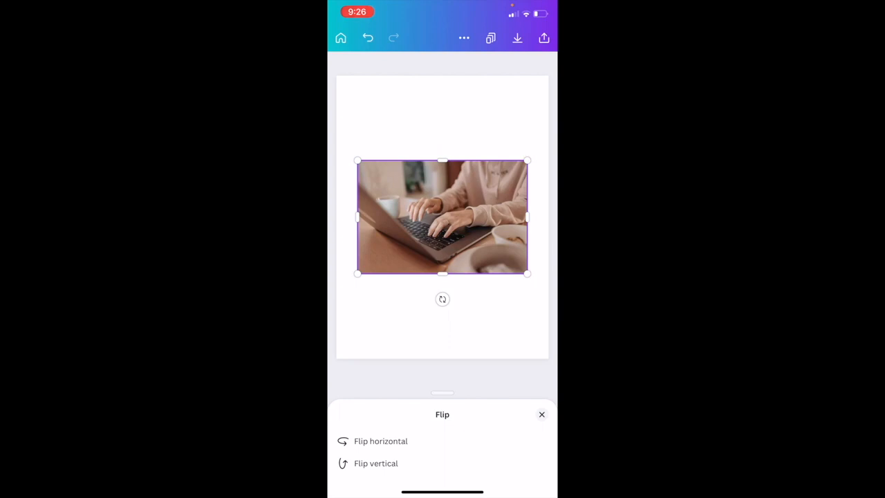
Flip the laptop photo horizontally, then vertically three times, leaving it upside down.
click(380, 441)
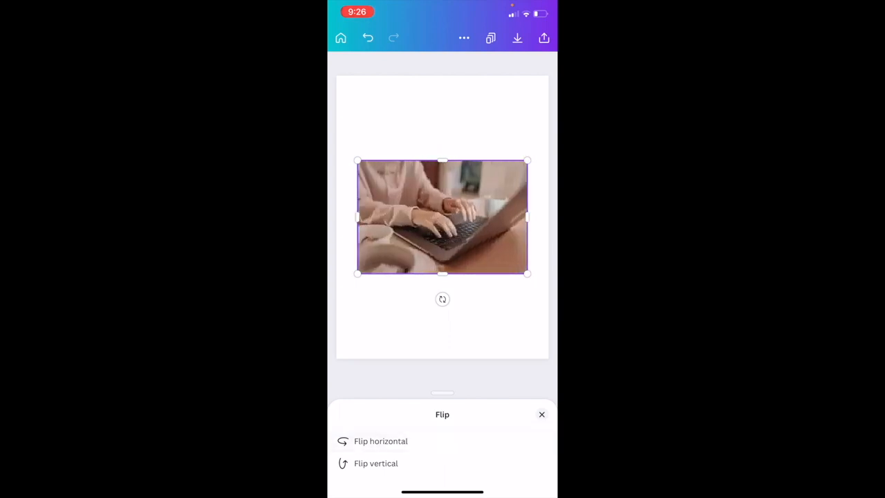
click(375, 463)
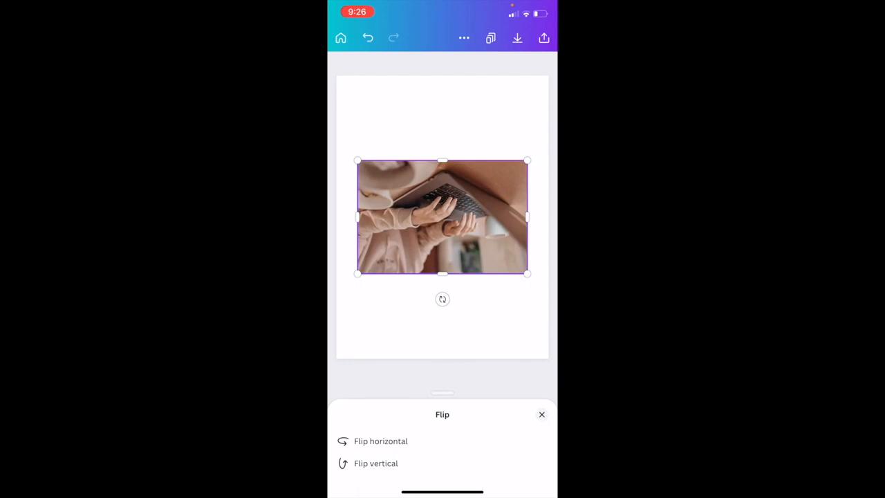
click(376, 464)
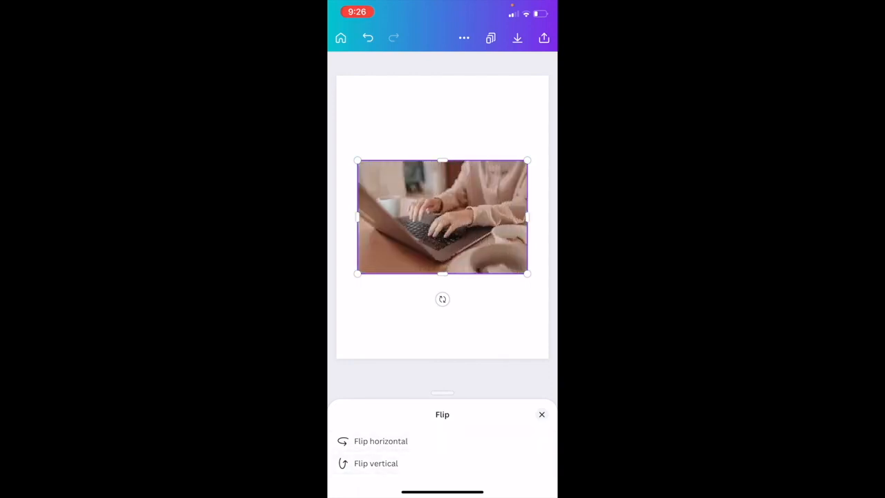
click(376, 463)
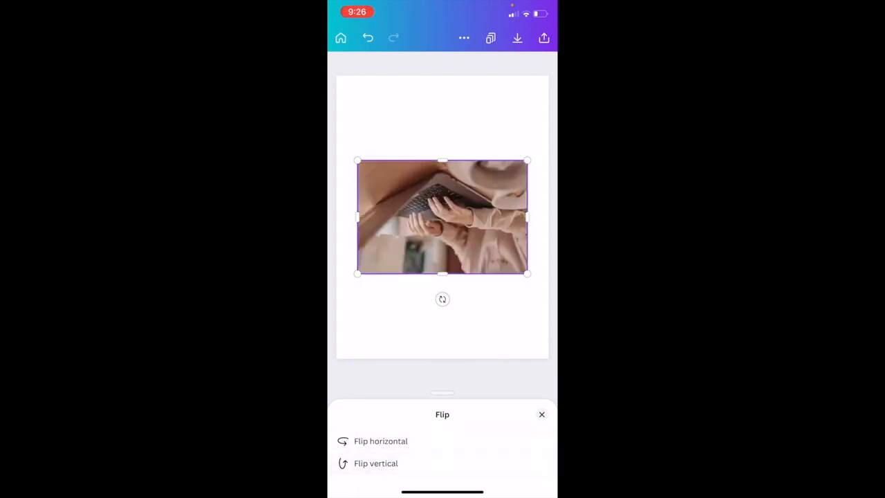